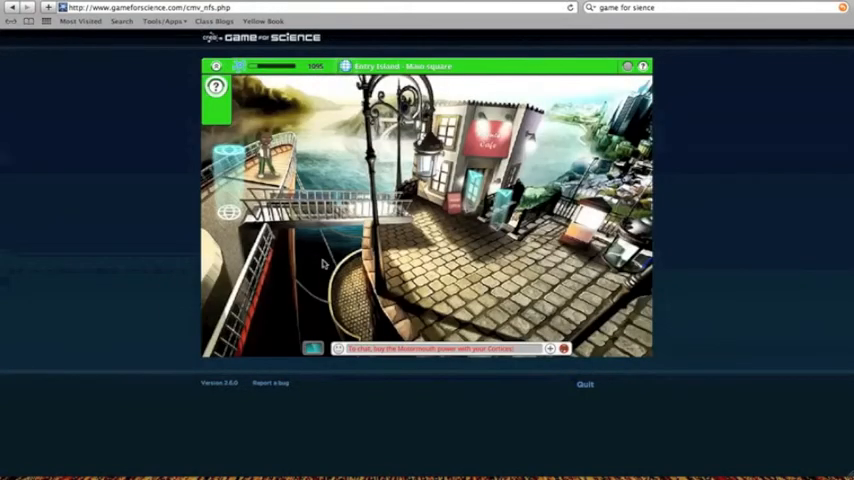
- Travel to Aeronia Island's Ice Cave, where Sonja introduces her winter sports quiz
click(440, 270)
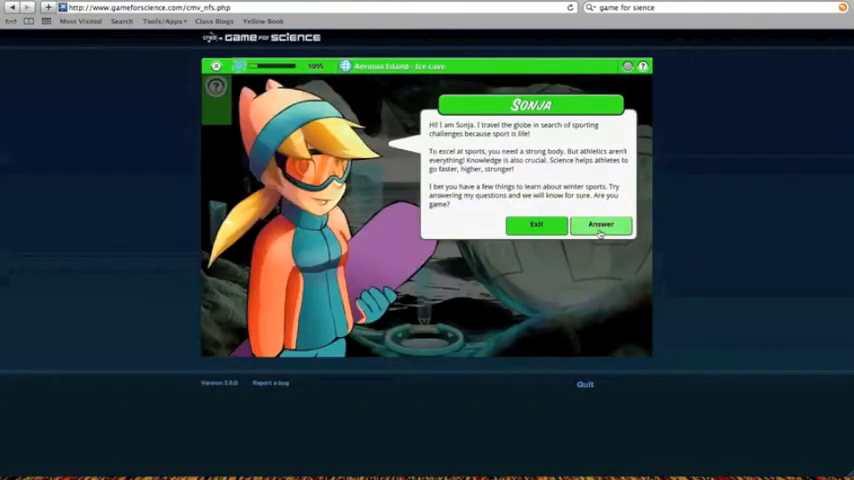
- Answer Sonja's quiz (Cats, skate blade, ice friction), reaching 1110 neurons, and leave to the travel map
click(601, 224)
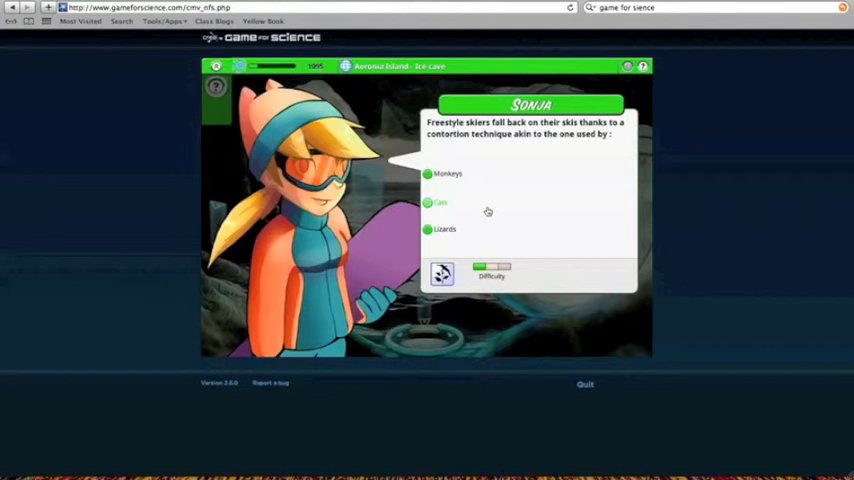
click(440, 202)
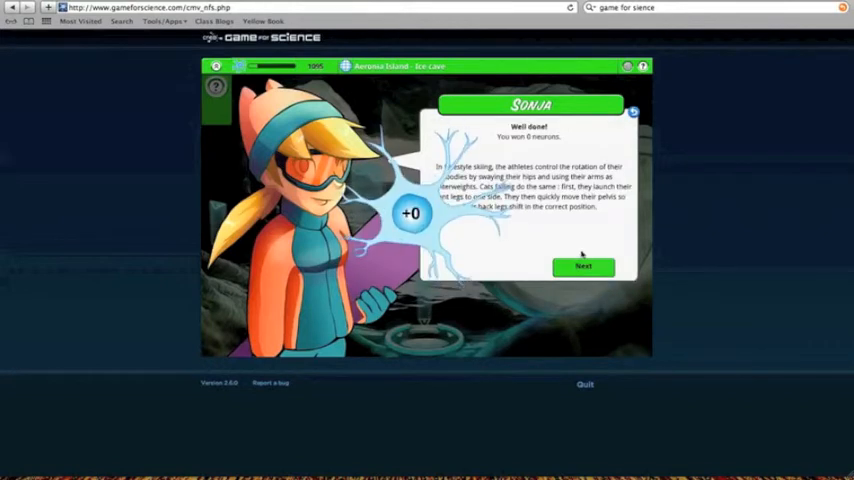
click(584, 266)
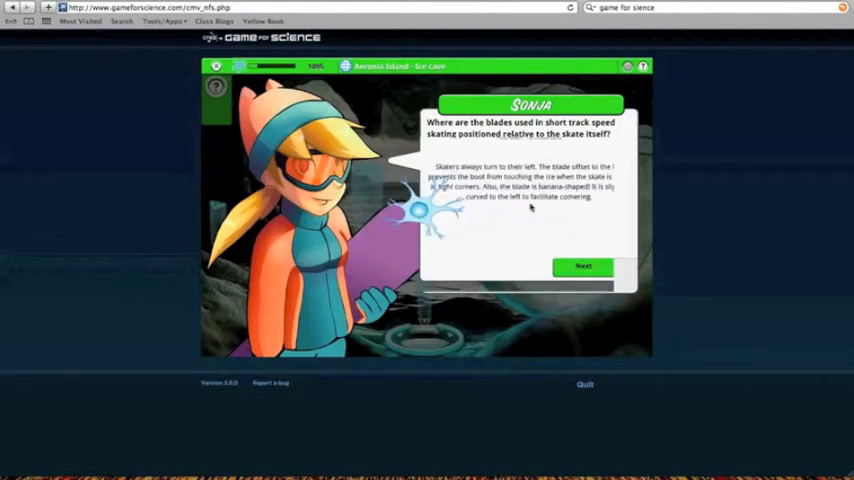
click(583, 266)
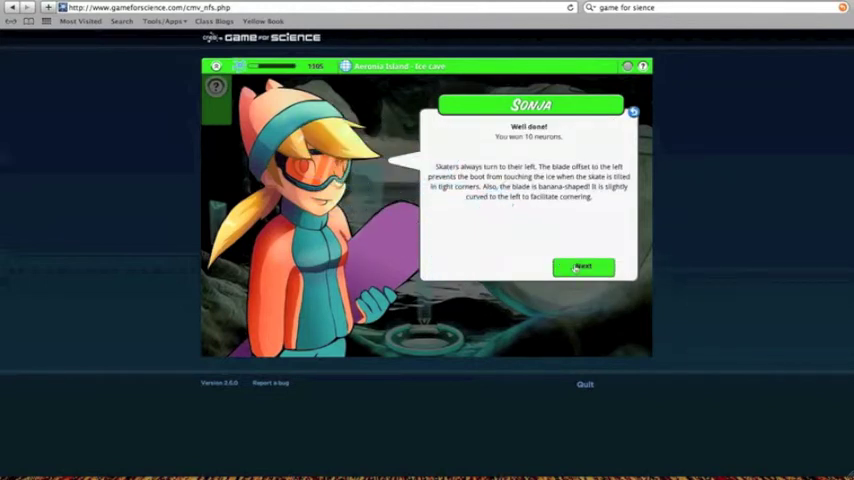
click(584, 266)
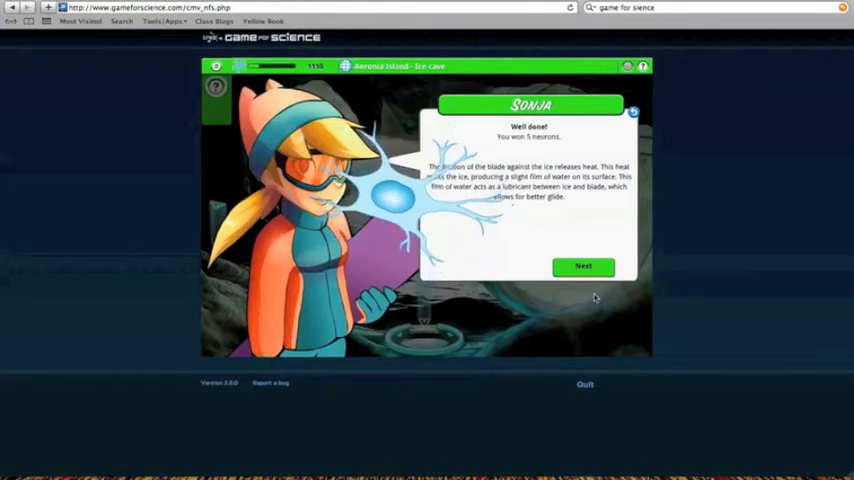
click(583, 265)
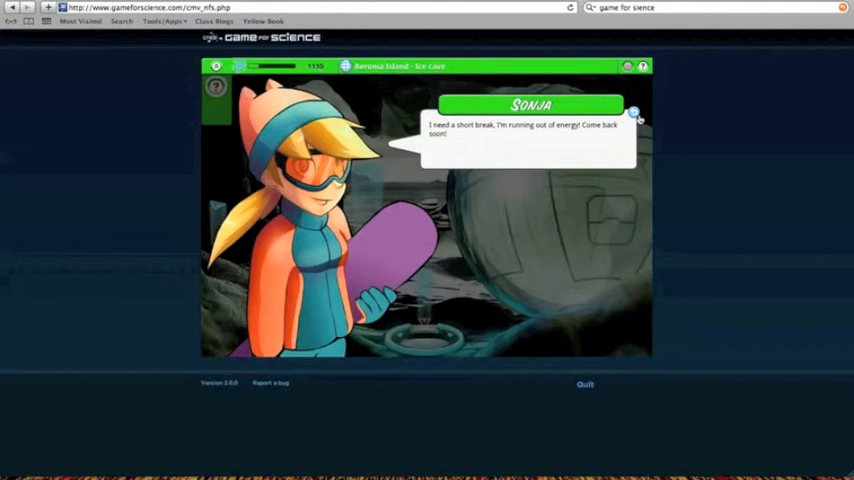
click(634, 113)
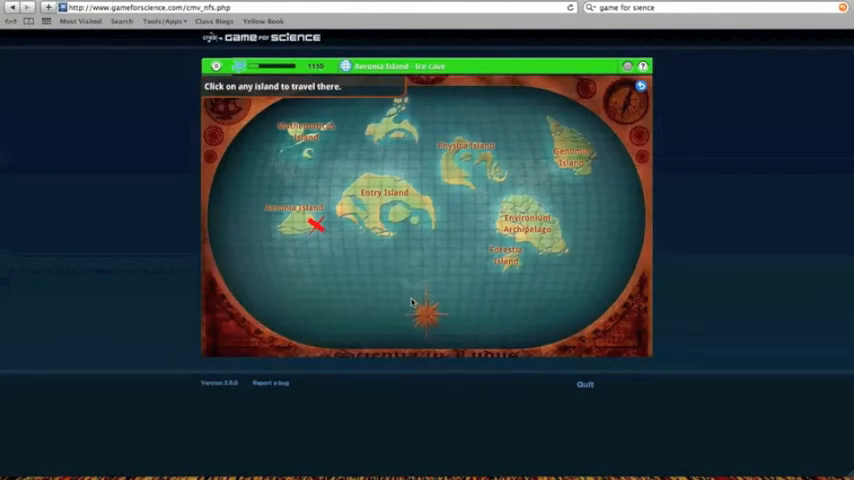
mouse_move(410, 243)
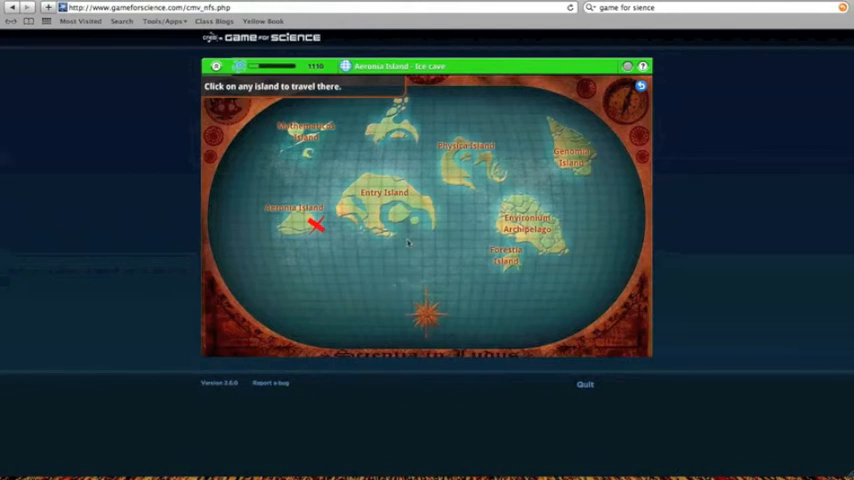